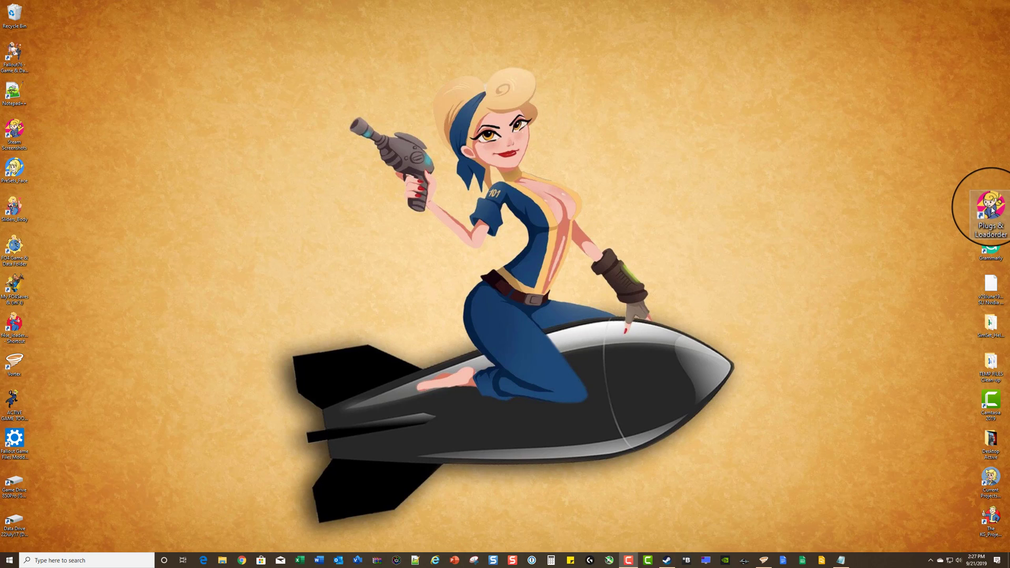
mouse_move(906, 231)
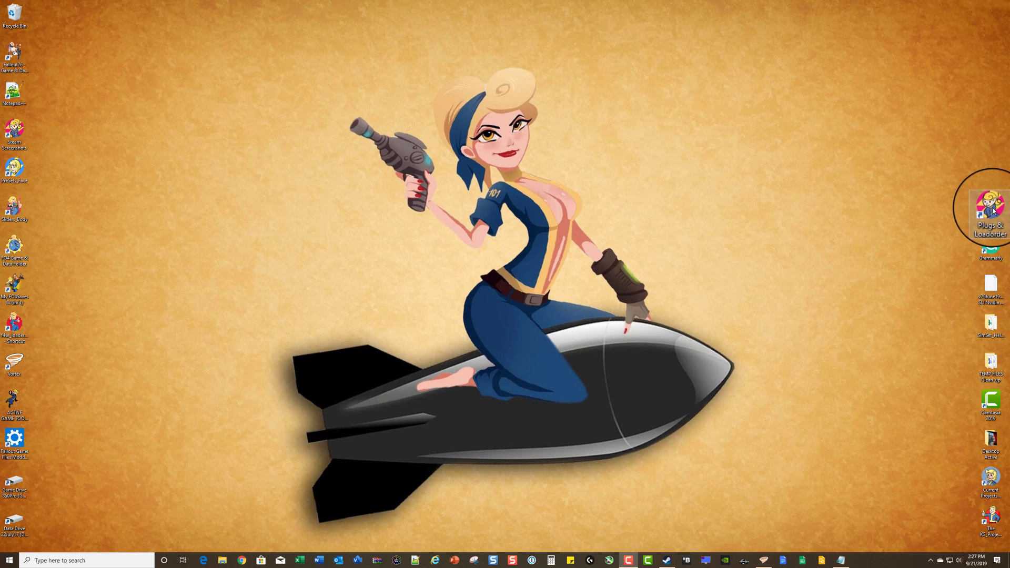
Open the Fallout4 local settings folder from its desktop icon.
double_click(989, 215)
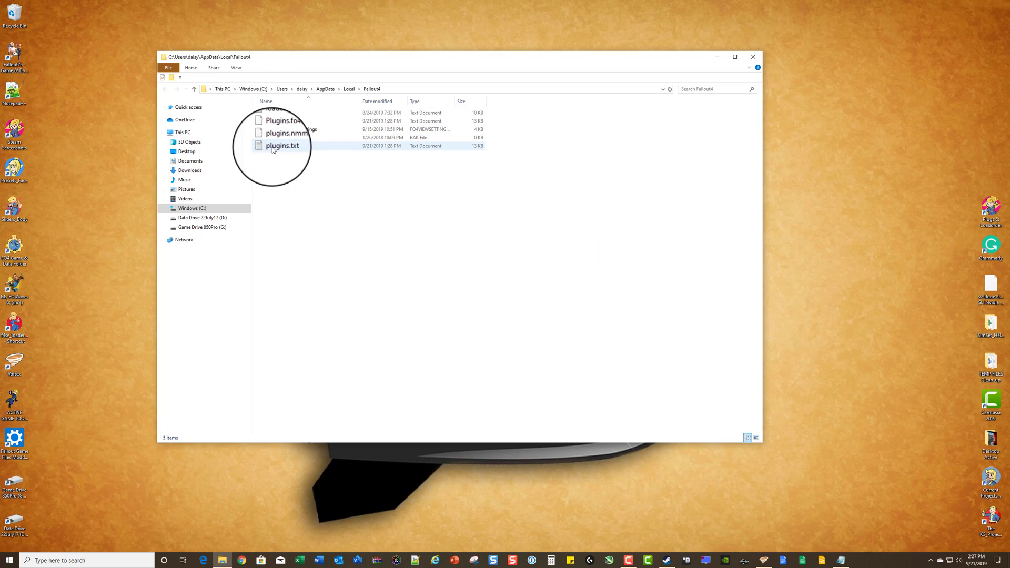
mouse_move(274, 151)
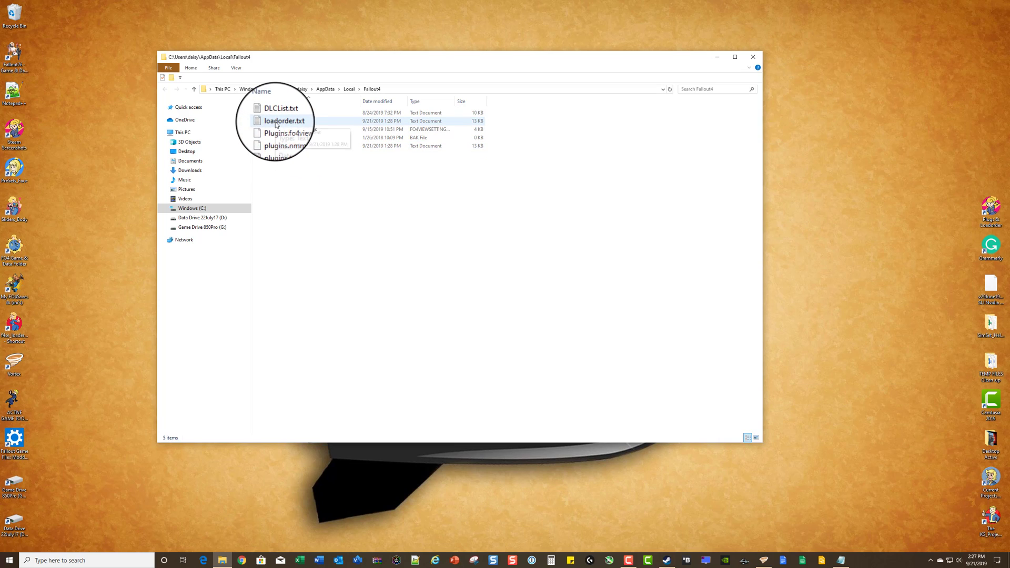
mouse_move(284, 123)
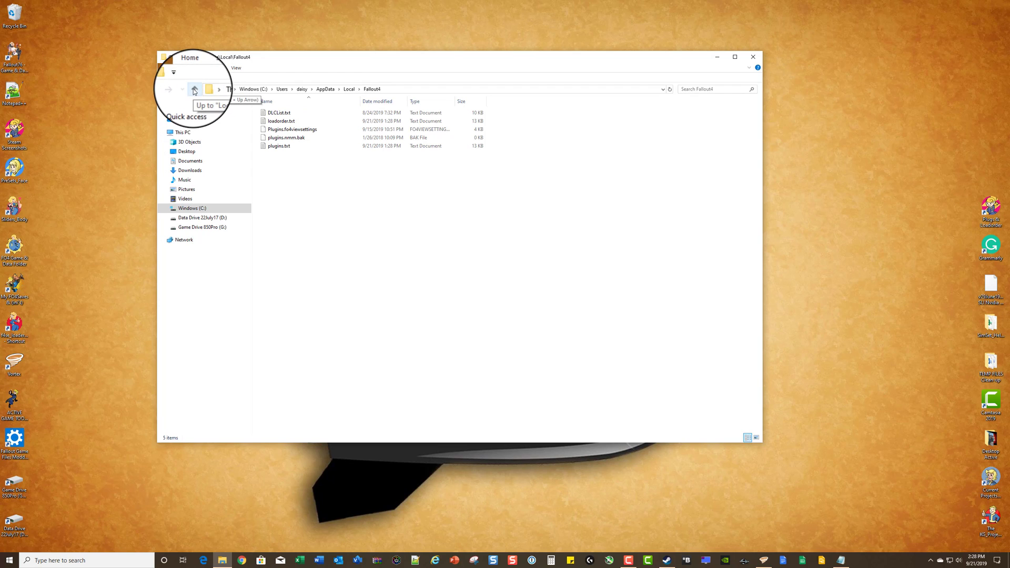
From AppData Local, send the Fallout4 folder to the desktop as a shortcut.
click(194, 88)
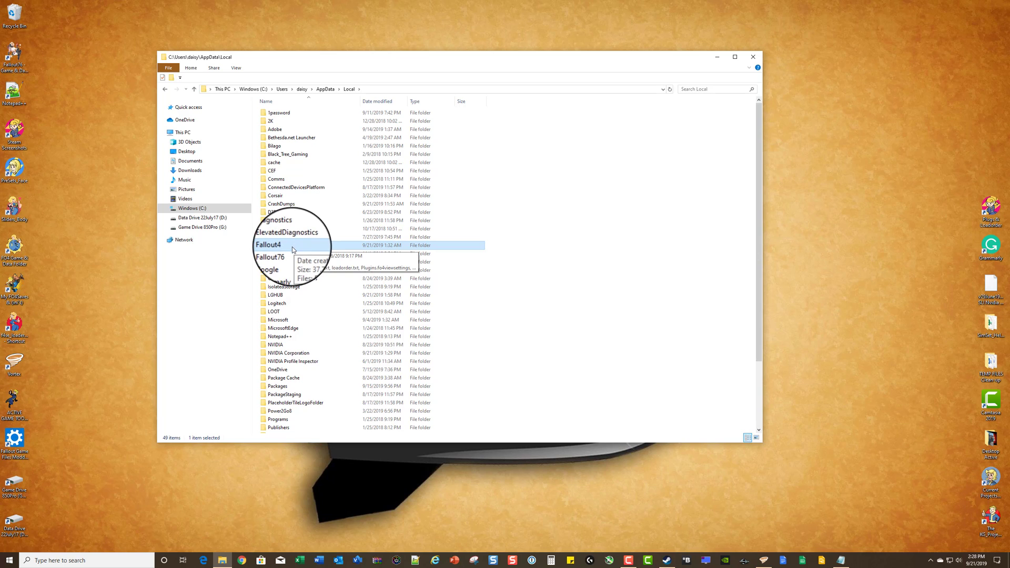
right_click(268, 244)
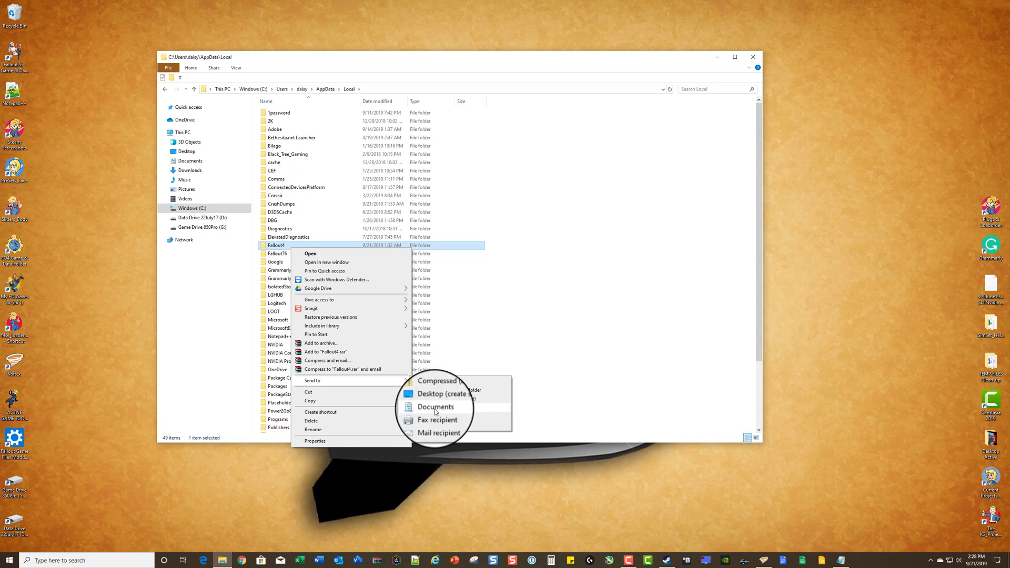
click(434, 393)
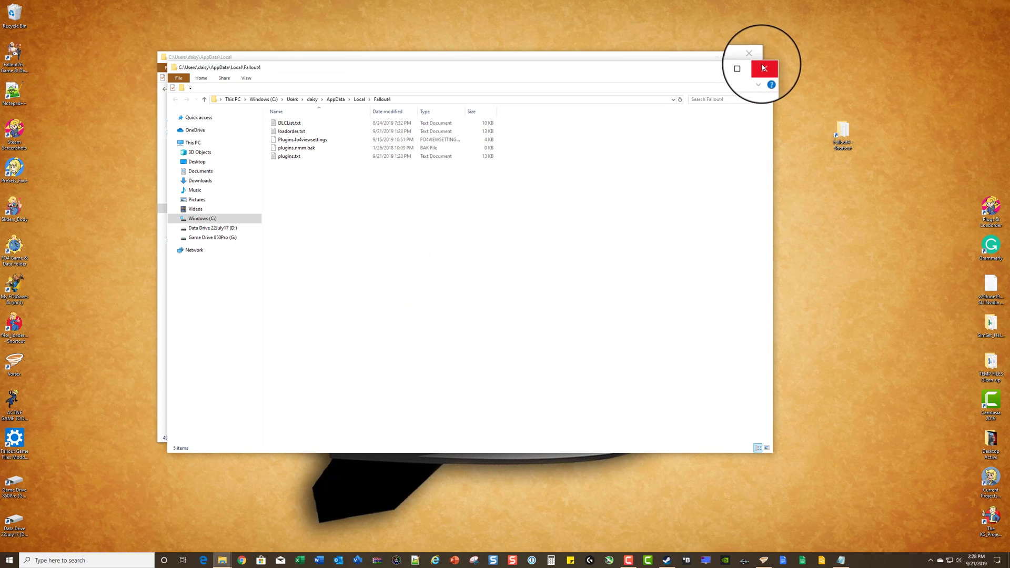
Restart File Explorer and navigate C: > Users > user folder > AppData > Local > Fallout4.
click(764, 67)
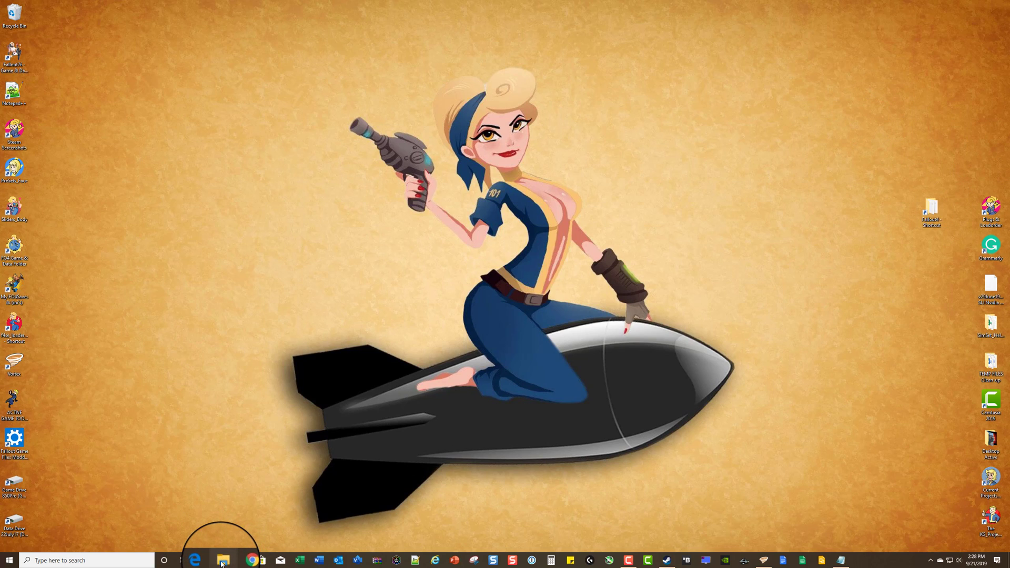
click(219, 560)
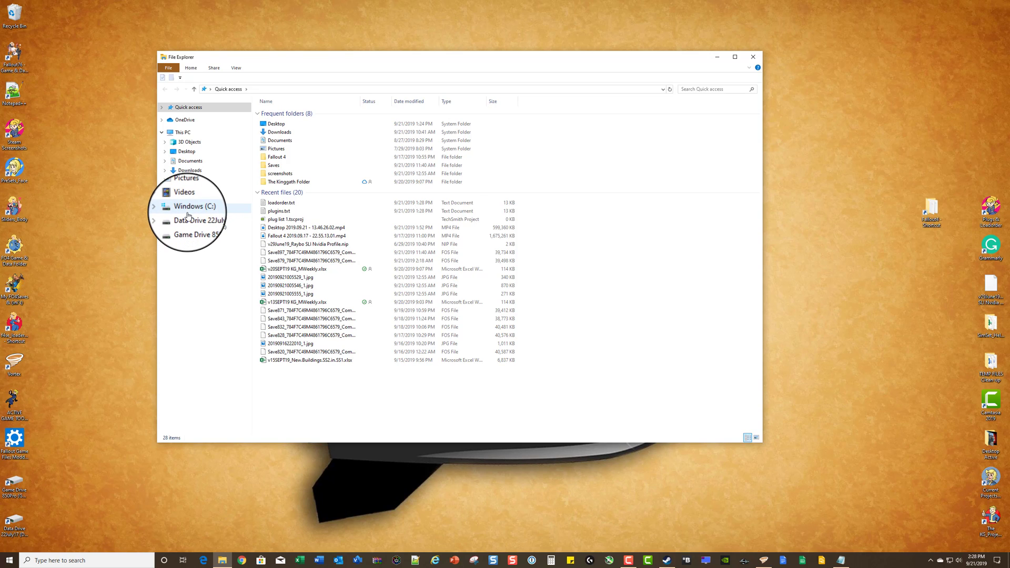
click(189, 207)
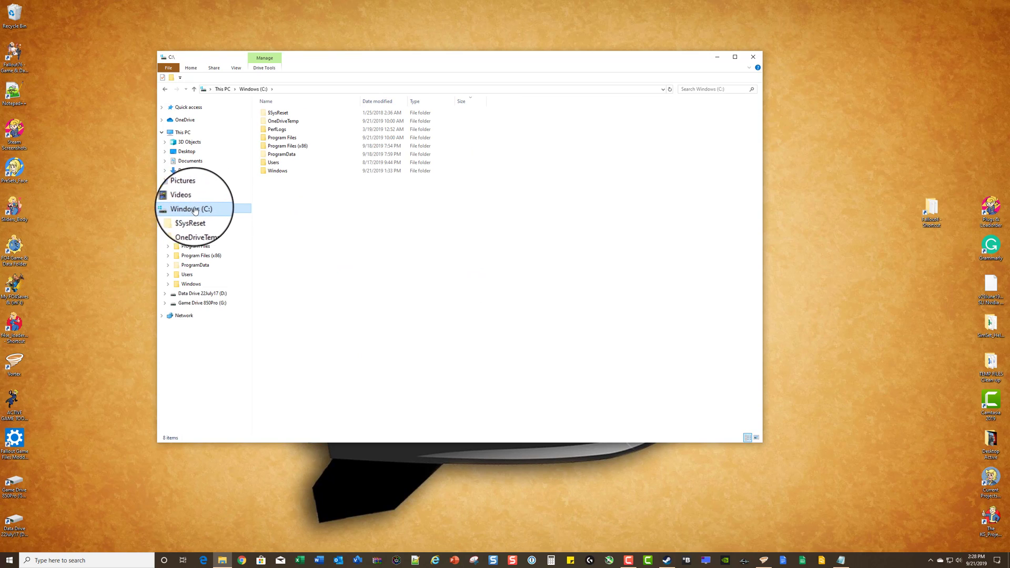
mouse_move(278, 164)
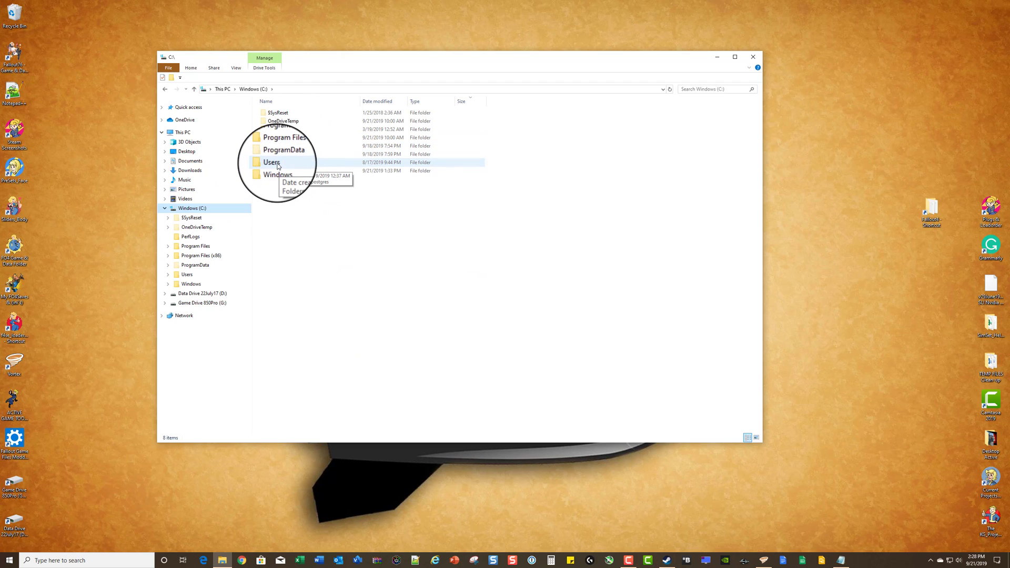
double_click(270, 162)
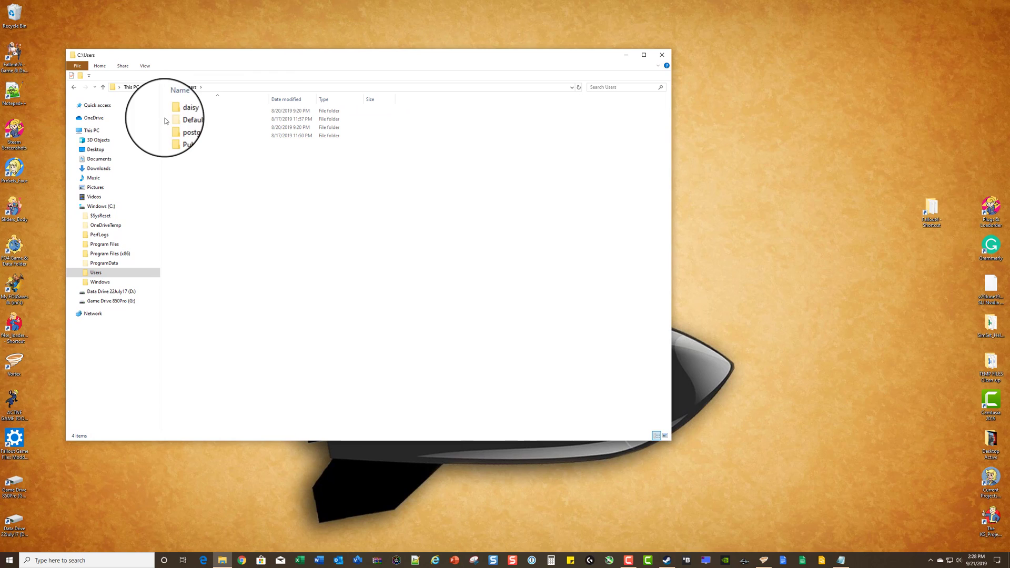
double_click(191, 107)
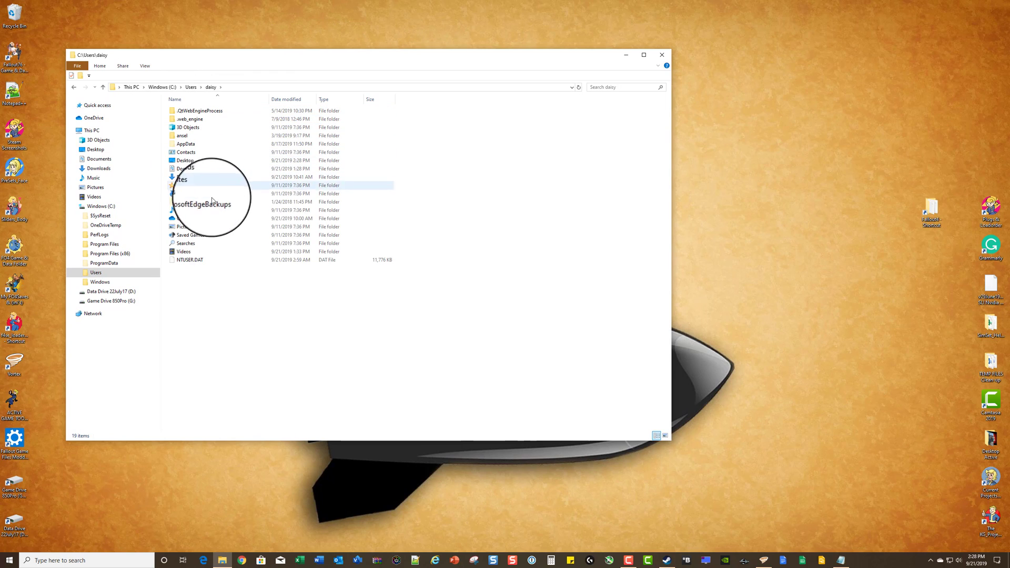
double_click(187, 143)
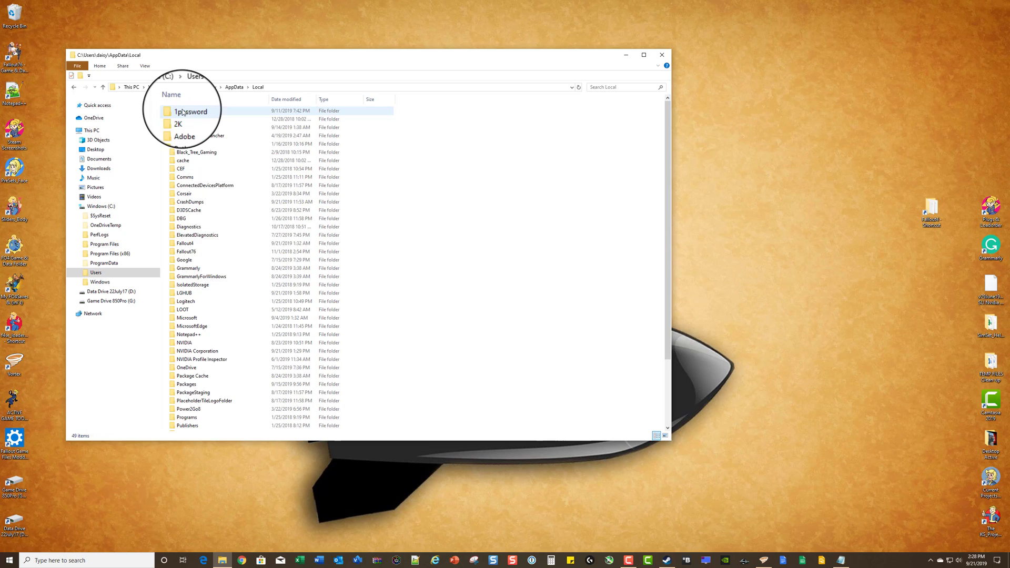
double_click(184, 243)
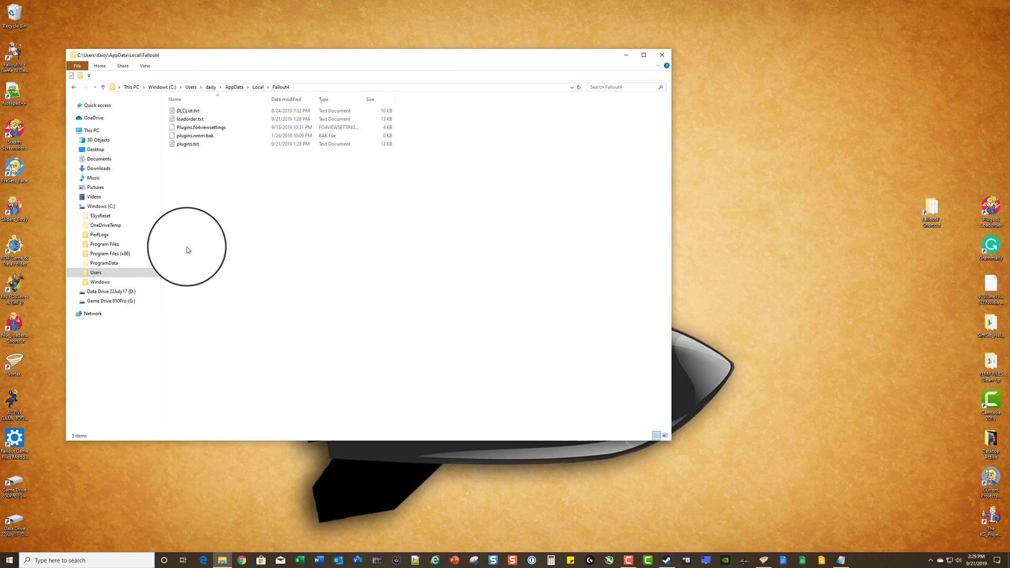
mouse_move(556, 49)
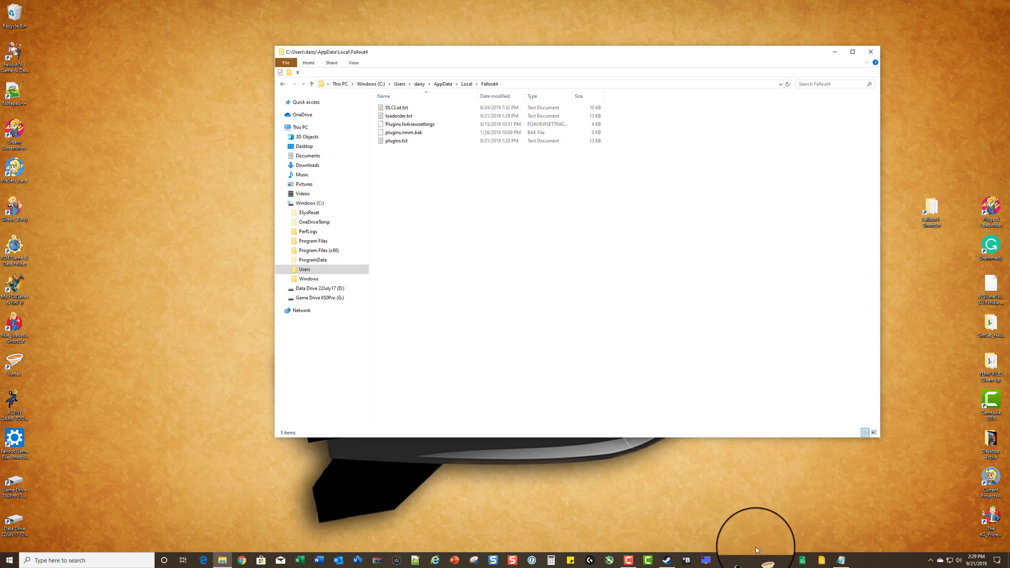
mouse_move(764, 560)
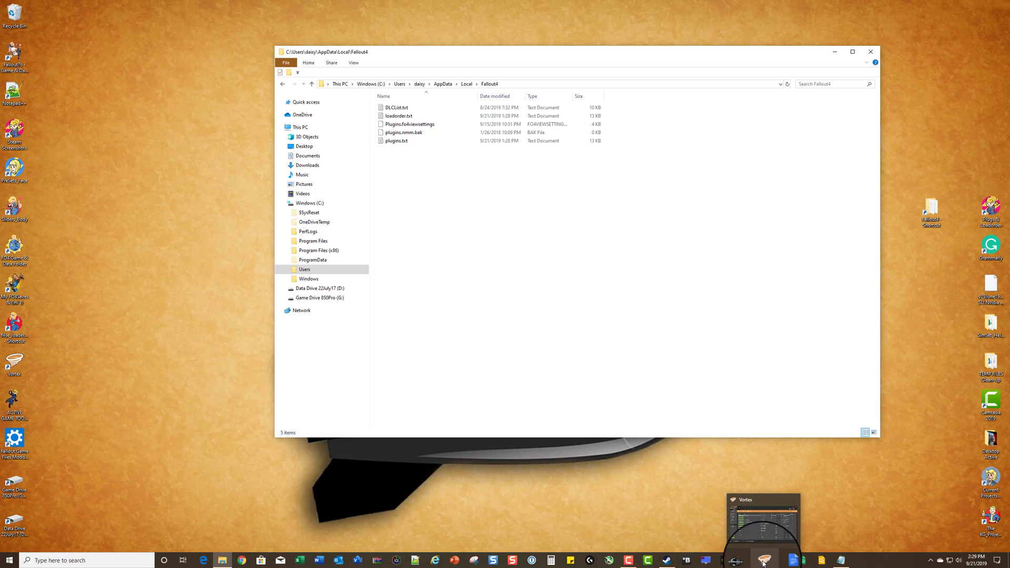
Switch to Vortex and show the Mods settings with staging folder and hardlink deployment.
click(764, 561)
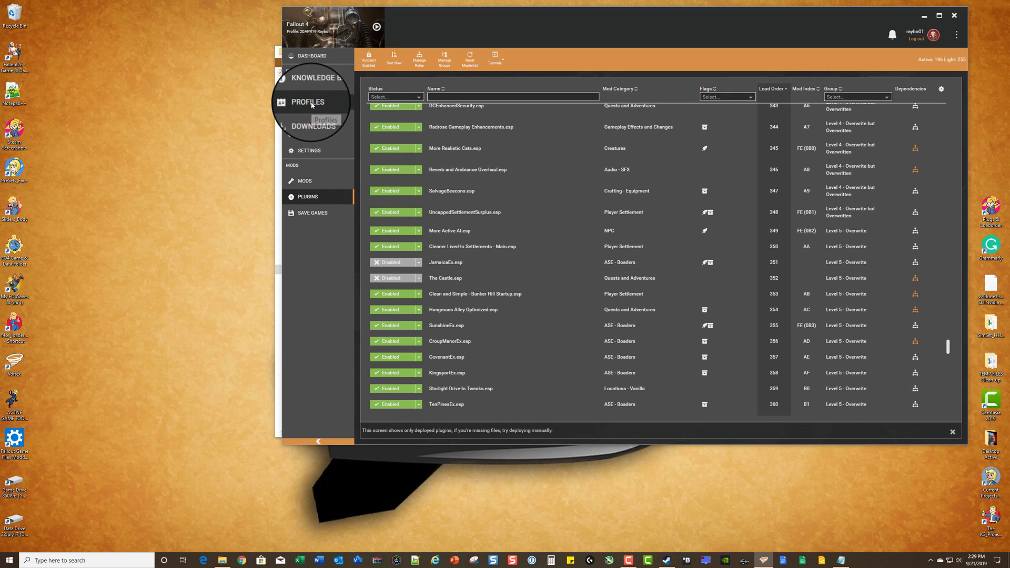
click(311, 55)
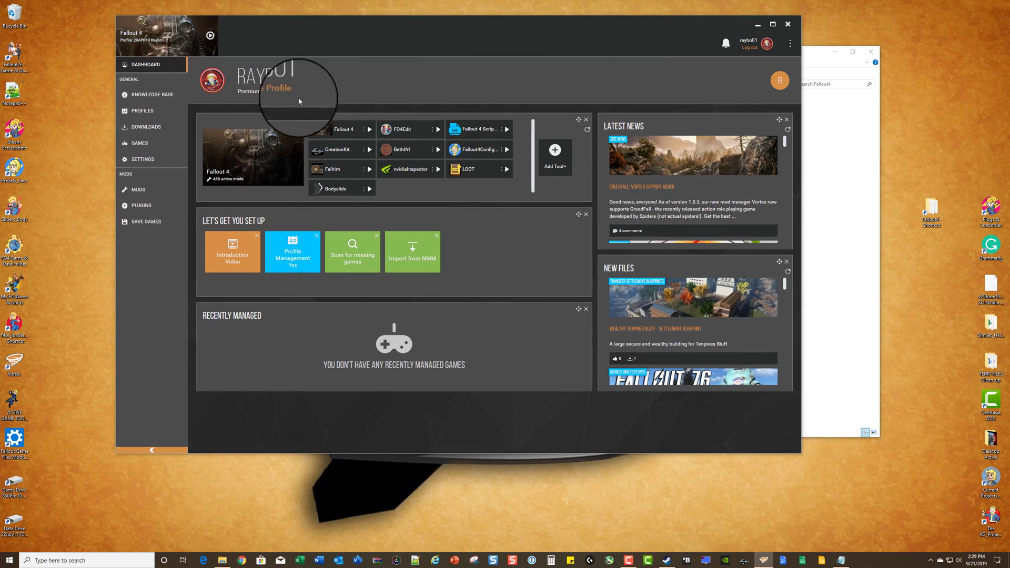
click(145, 159)
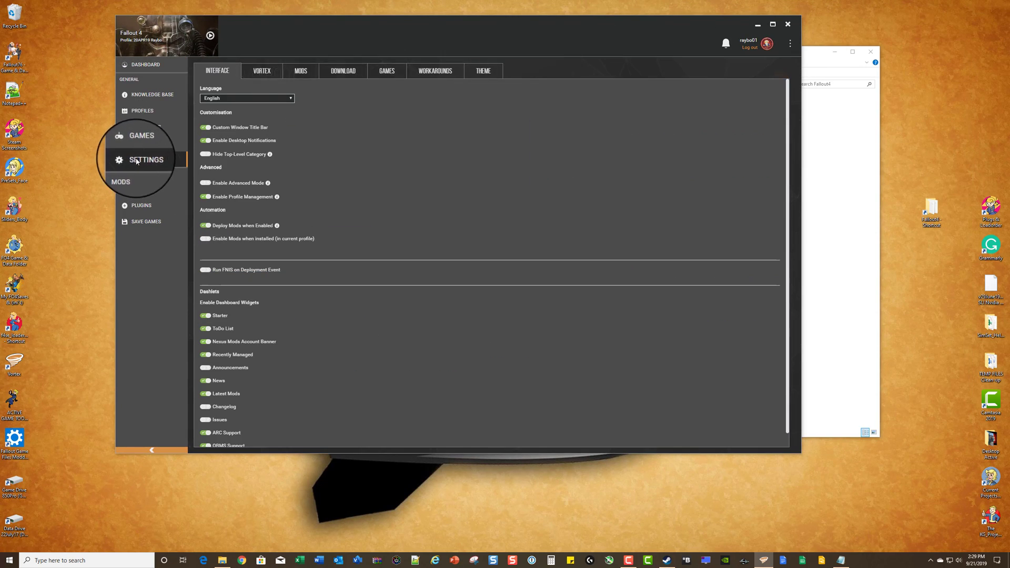
click(301, 71)
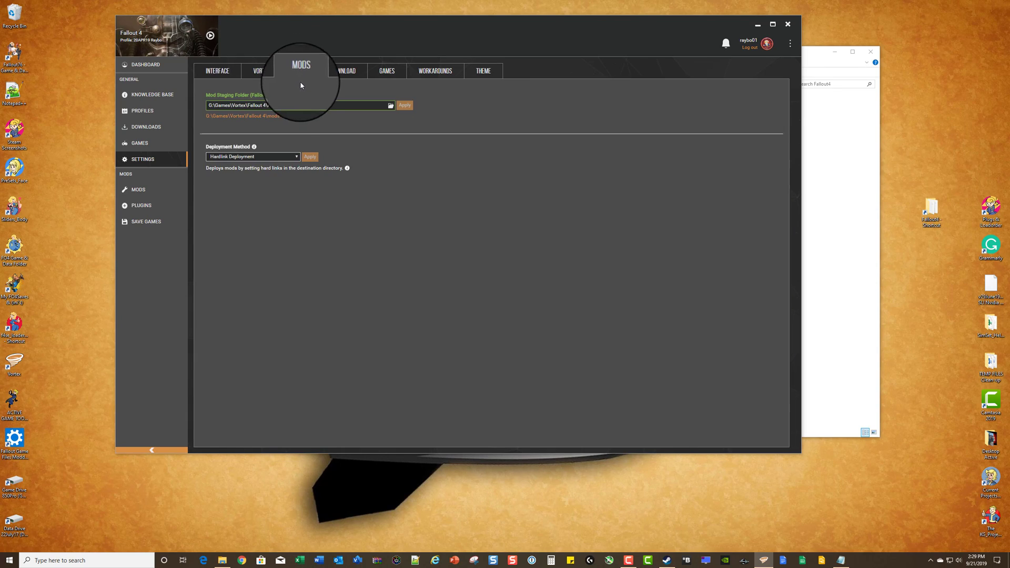
mouse_move(727, 105)
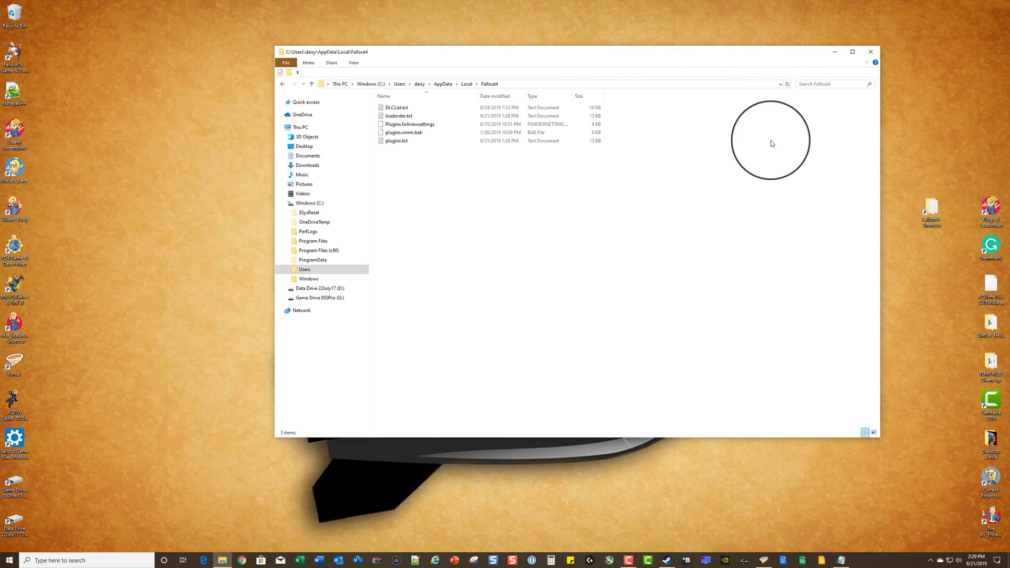
mouse_move(419, 166)
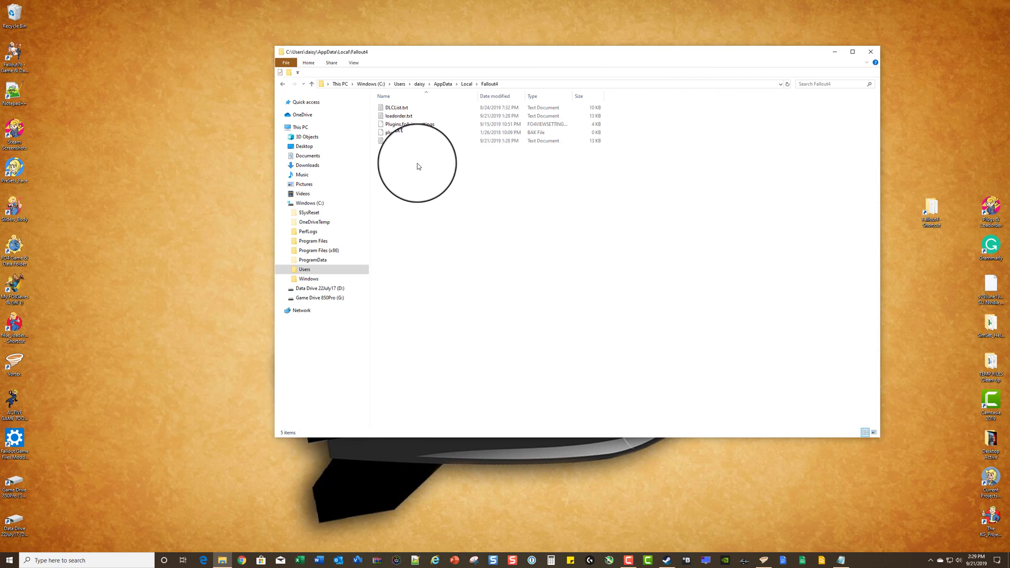
Open plugins.txt with Notepad++ to read the plugin list, then close the editor.
drag(425, 52, 667, 26)
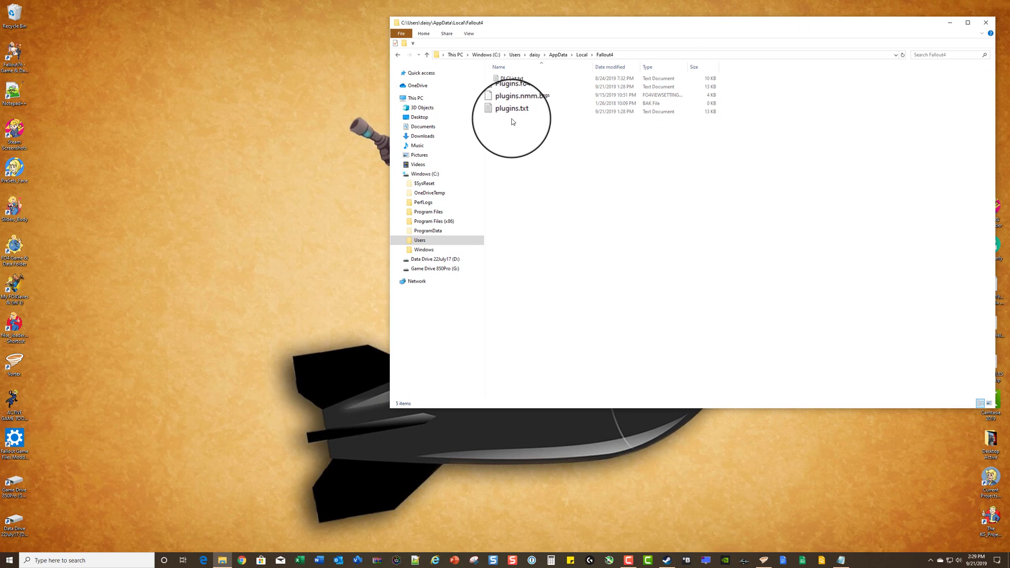
double_click(509, 108)
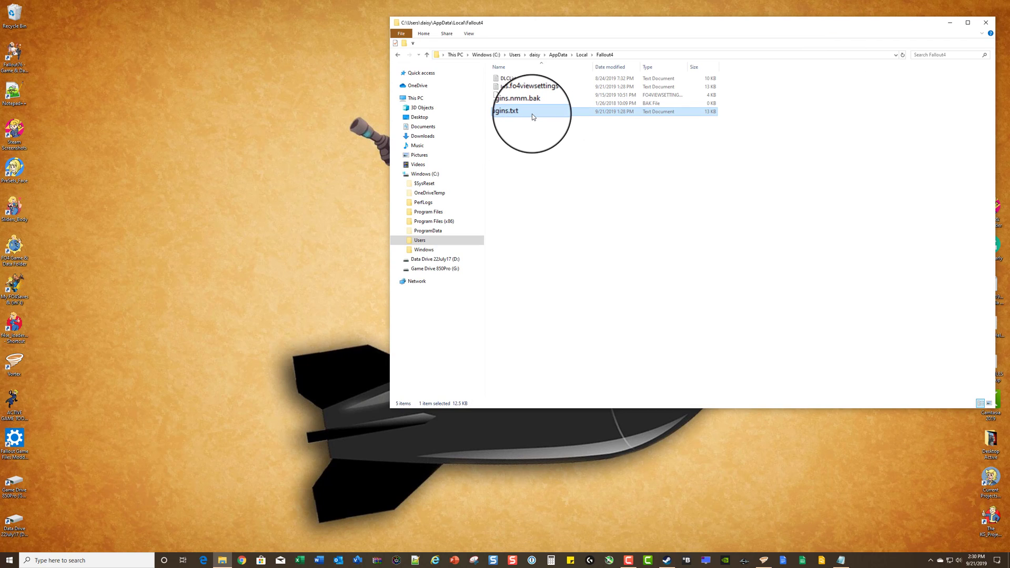
right_click(531, 112)
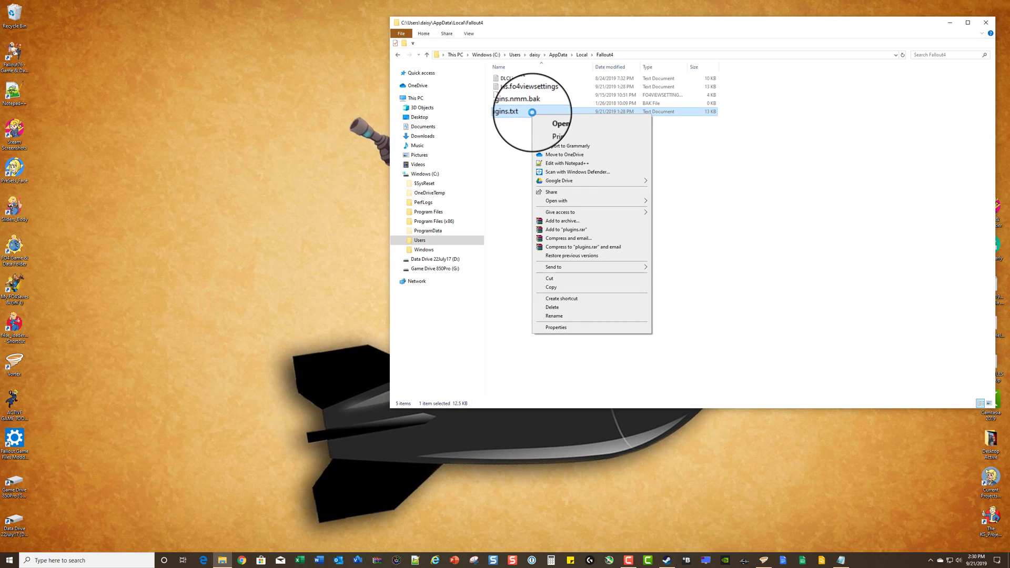
click(578, 163)
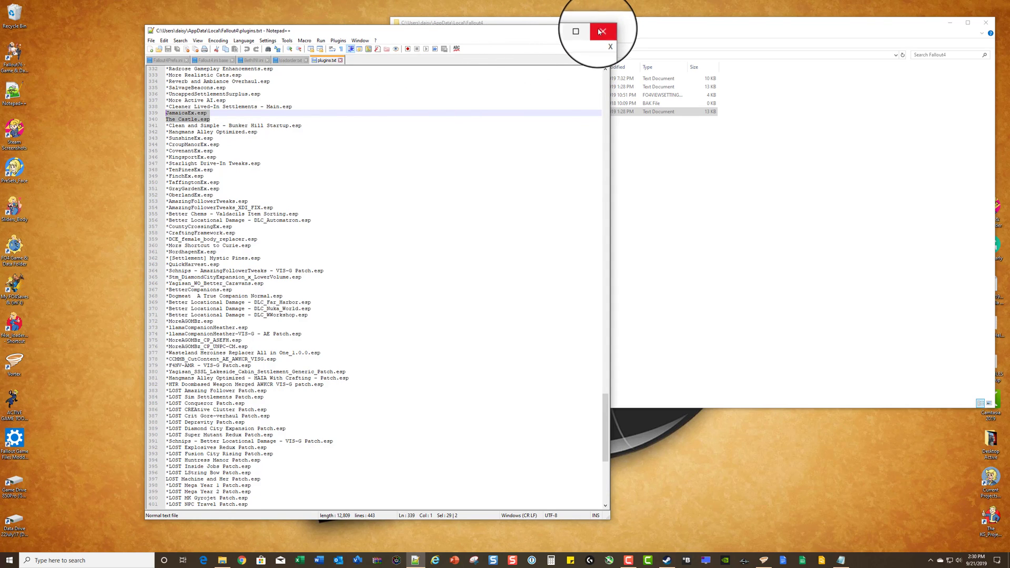
click(602, 31)
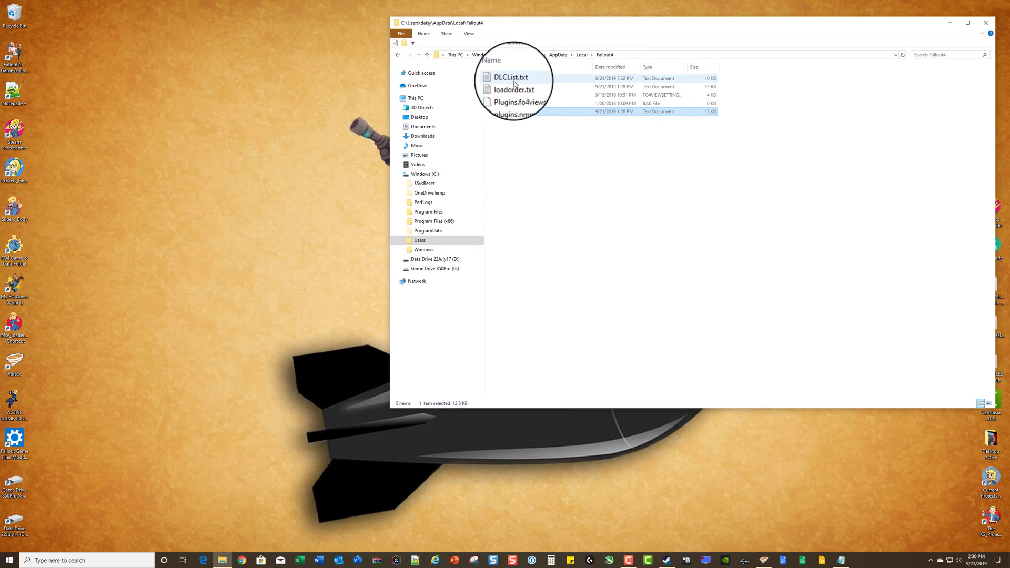
Open loadorder.txt with Notepad++, then bring the folder window back to the left.
double_click(516, 86)
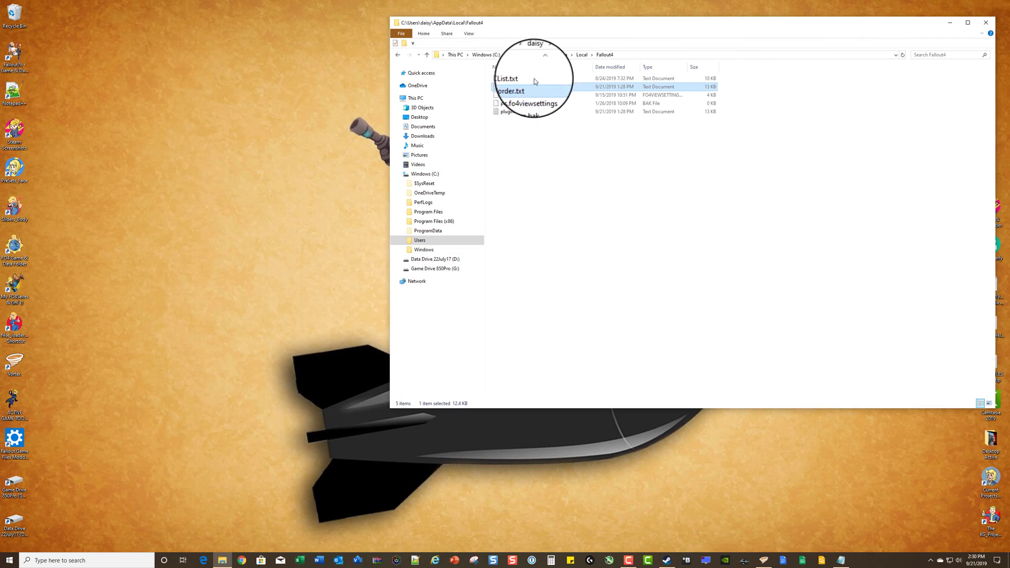
right_click(512, 87)
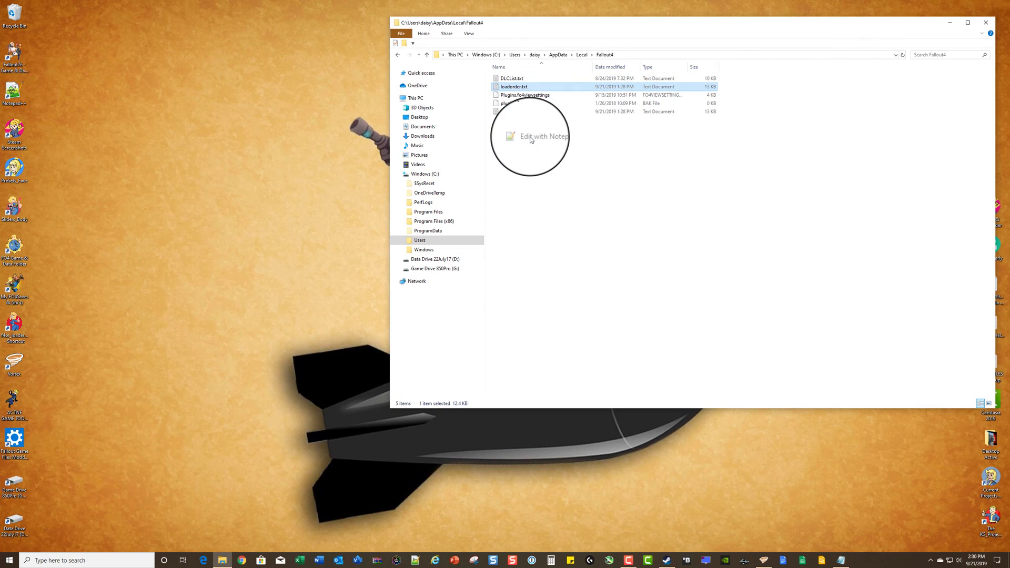
click(533, 136)
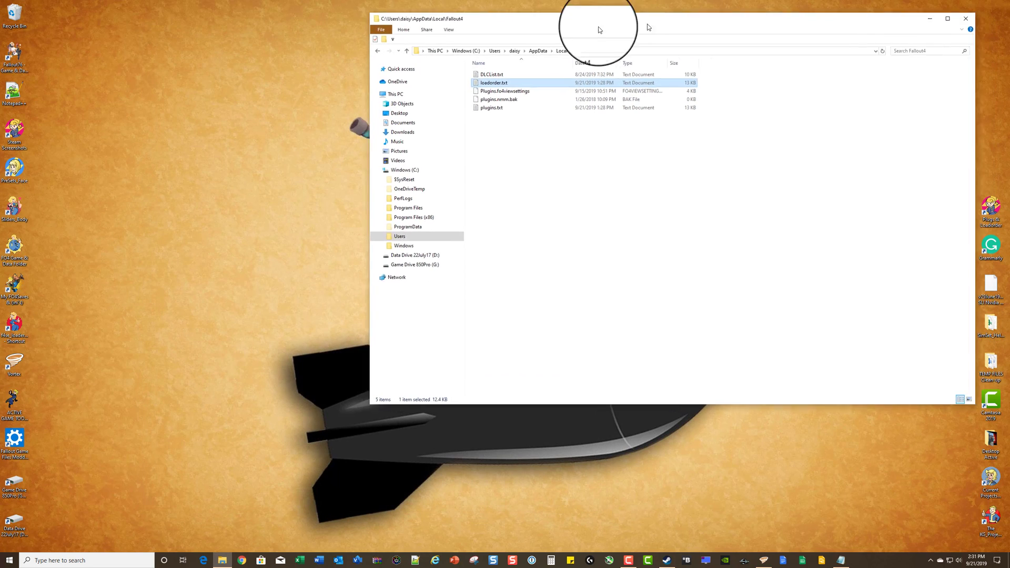
drag(597, 29, 447, 37)
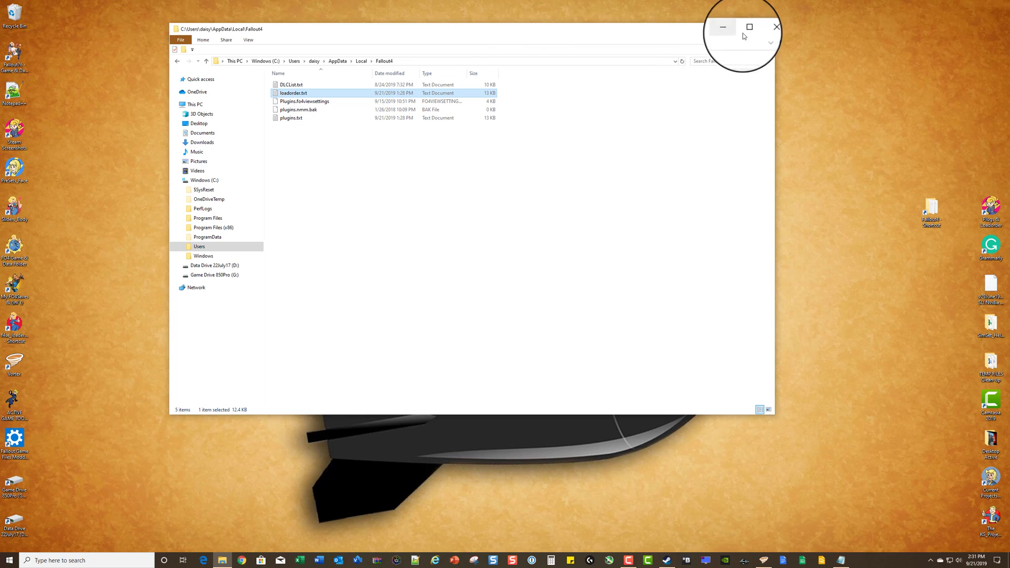
Reposition the Fallout4 folder window toward the left of the desktop.
click(777, 28)
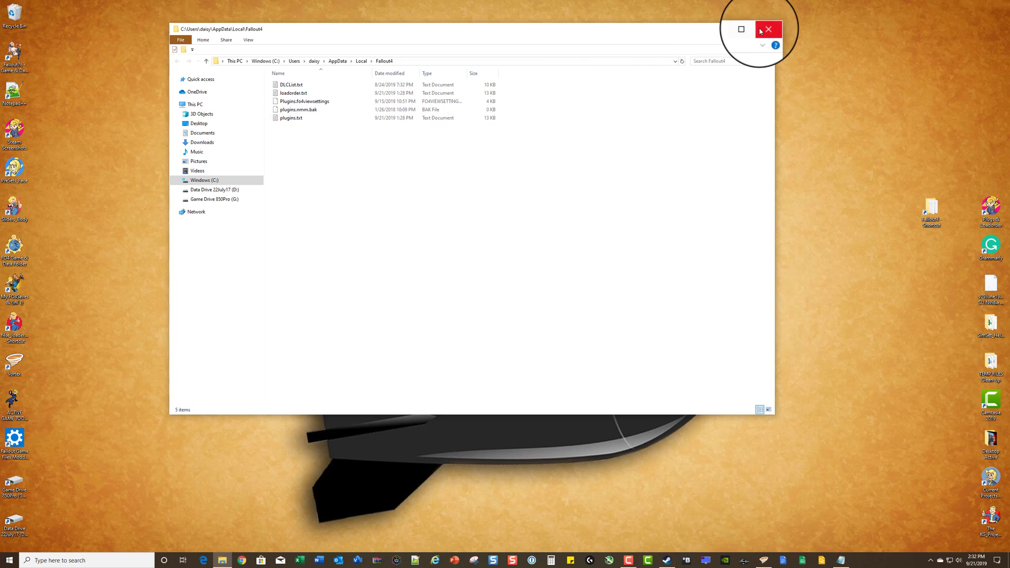
Close the folder window and move the Fallout4 shortcut to the desktop's top-left corner.
click(768, 29)
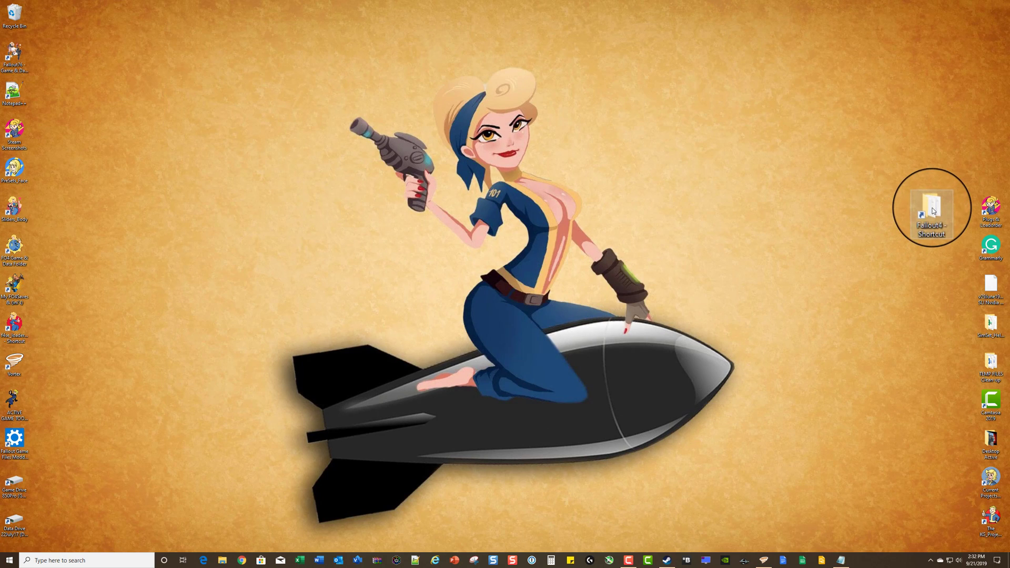
drag(930, 210, 13, 19)
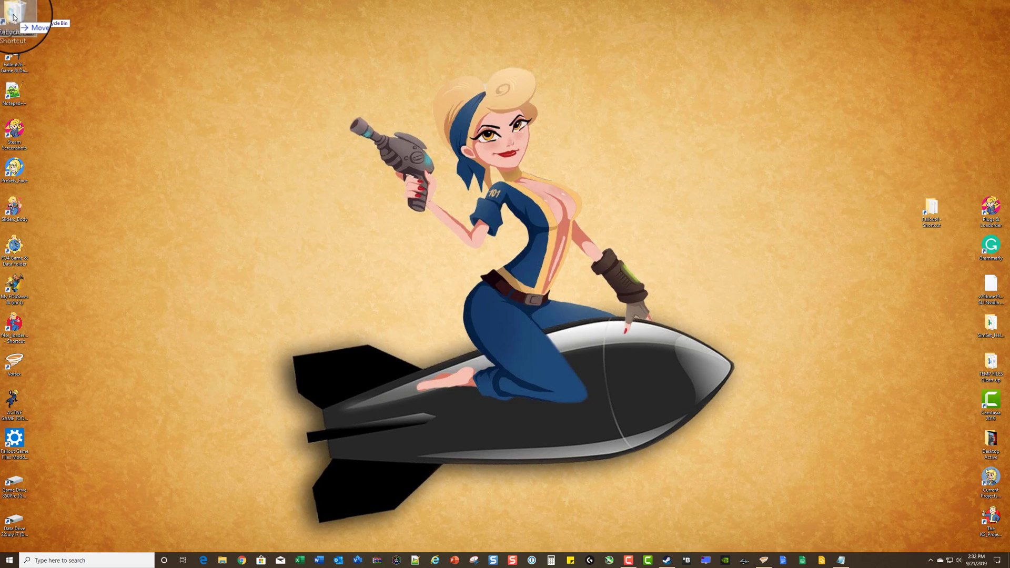
mouse_move(494, 272)
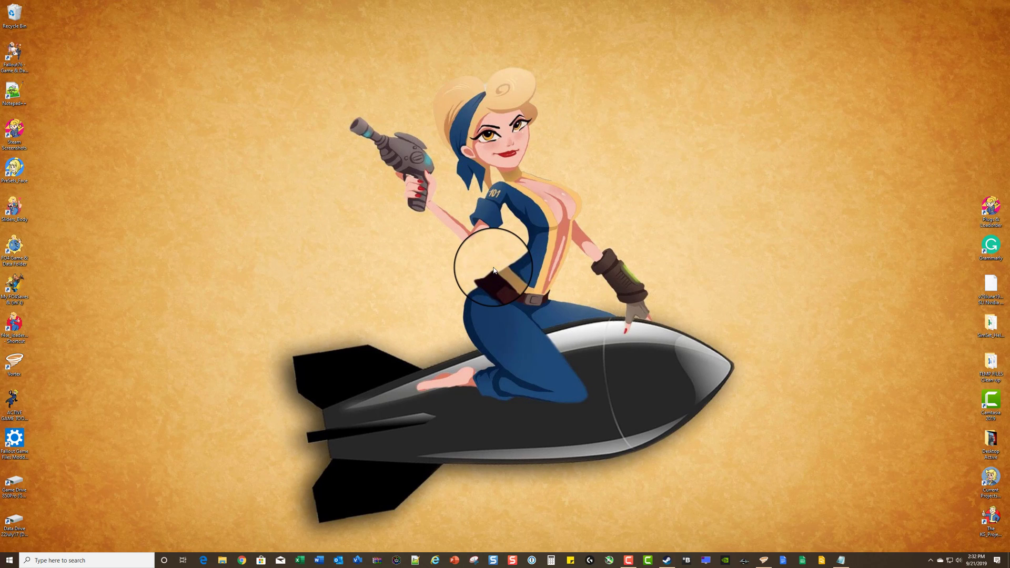